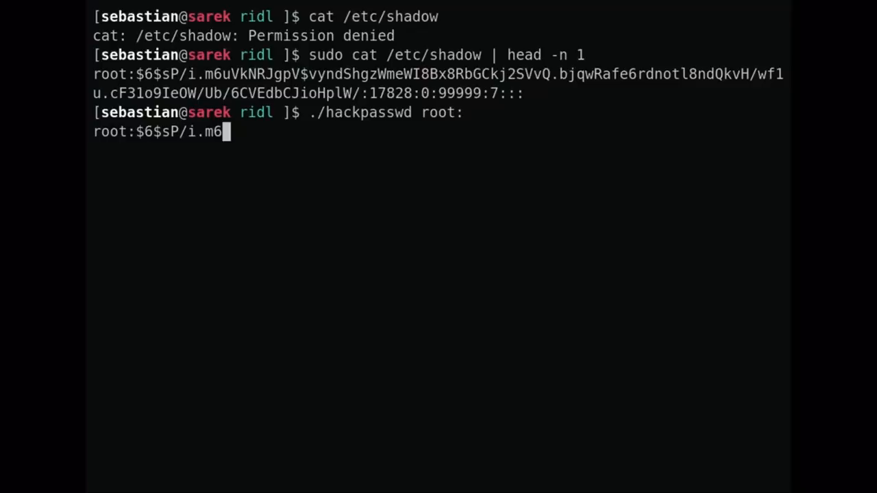
pyautogui.write('u')
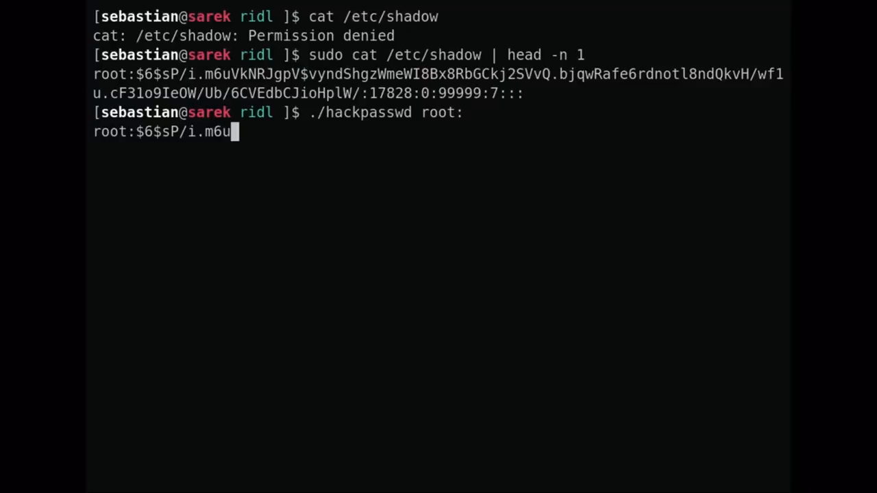
pyautogui.write('VkN')
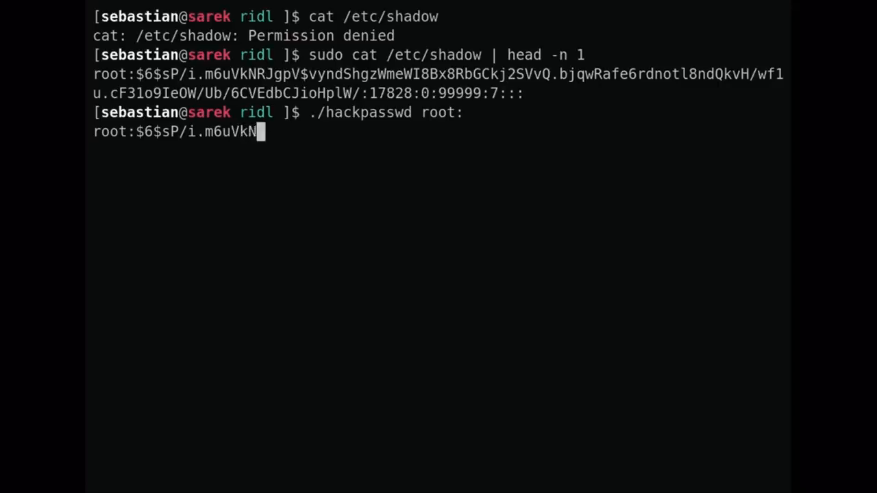
pyautogui.write('RJ')
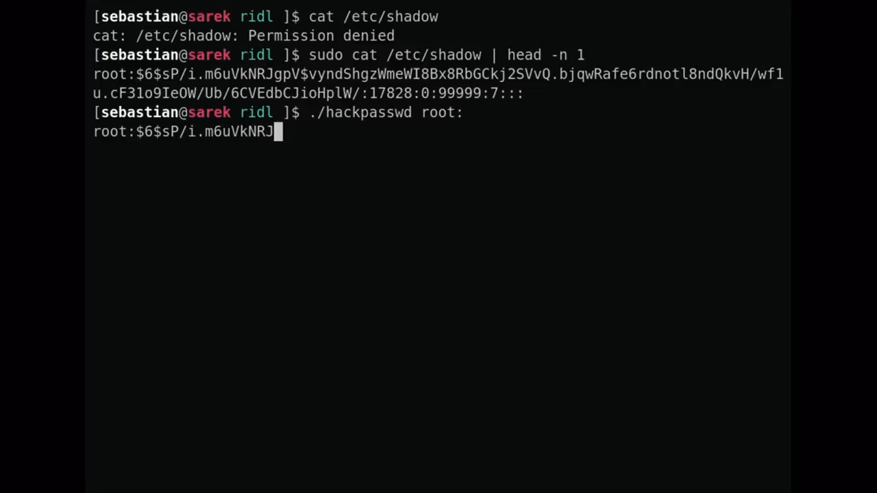
pyautogui.write('g')
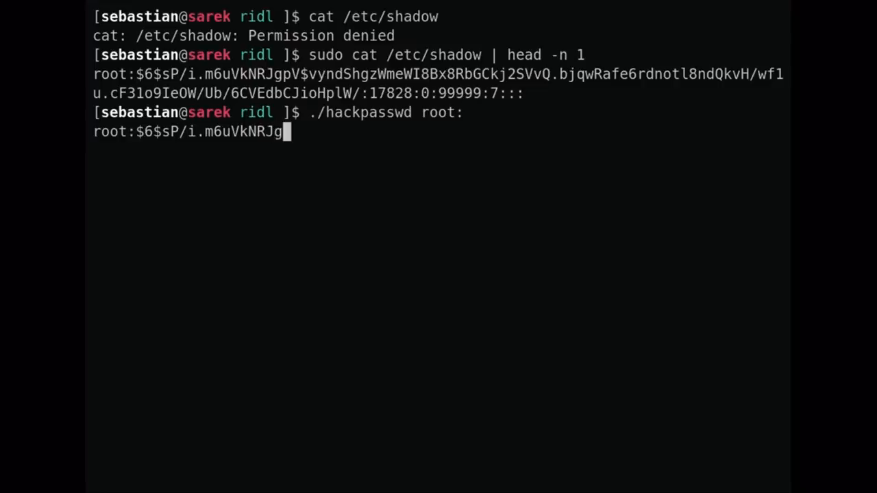
pyautogui.moveTo(240, 473)
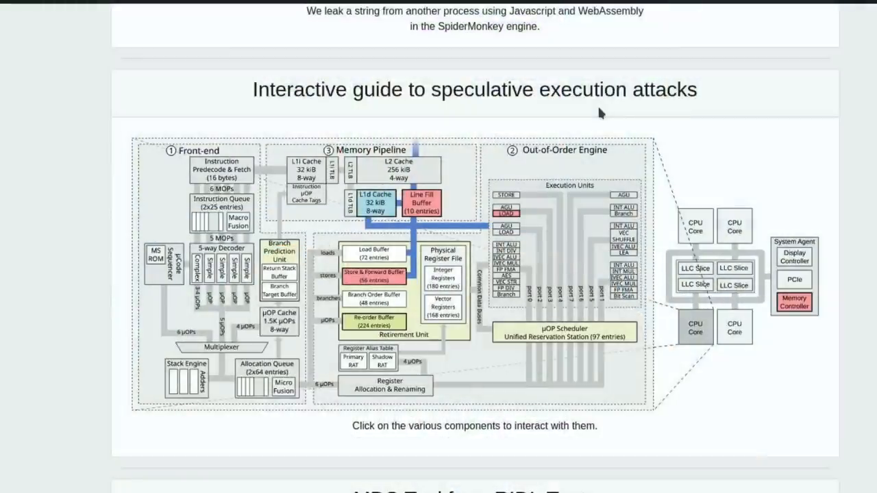
pyautogui.moveTo(507, 26)
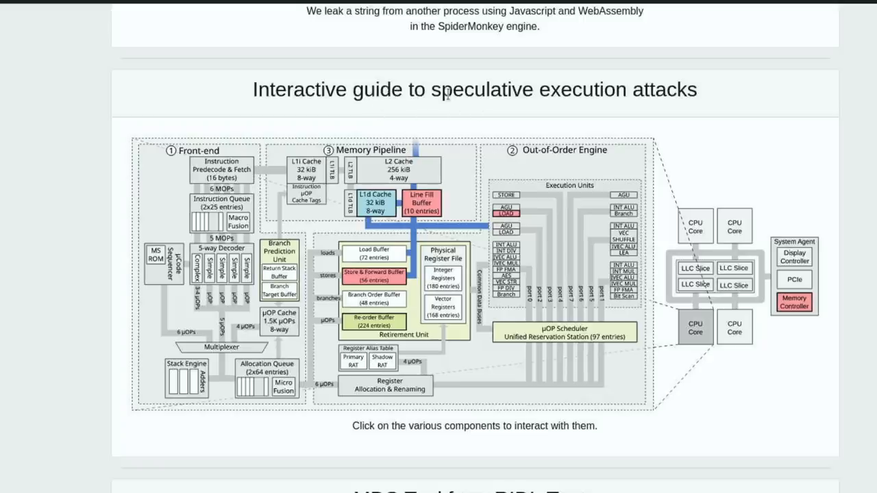
pyautogui.click(373, 277)
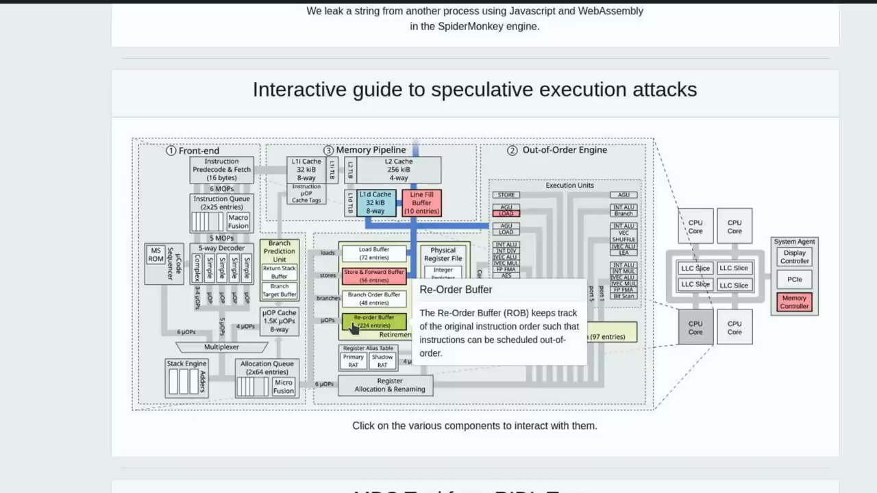
pyautogui.moveTo(96, 370)
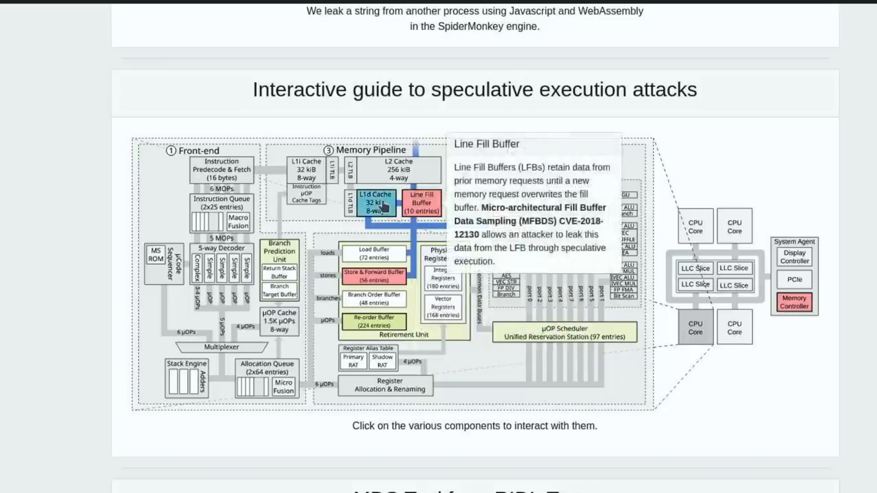
# Show the L1d Cache tooltip citing Meltdown and Foreshadow in the CPU diagram
pyautogui.click(373, 199)
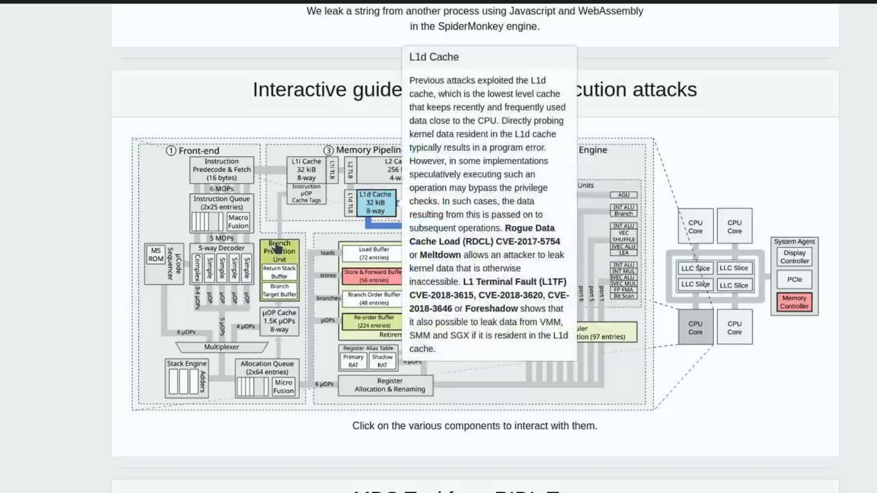